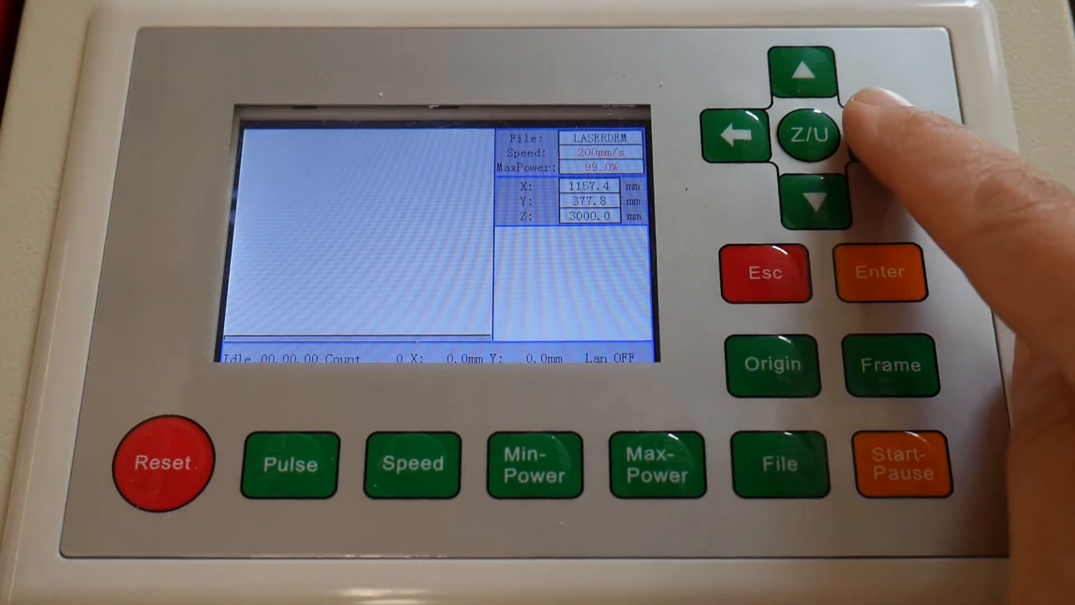
- Jog the laser head on the controller keypad to X 761.7 mm, Y 277.6 mm
{"action": "left_click", "coordinate": [810, 136]}
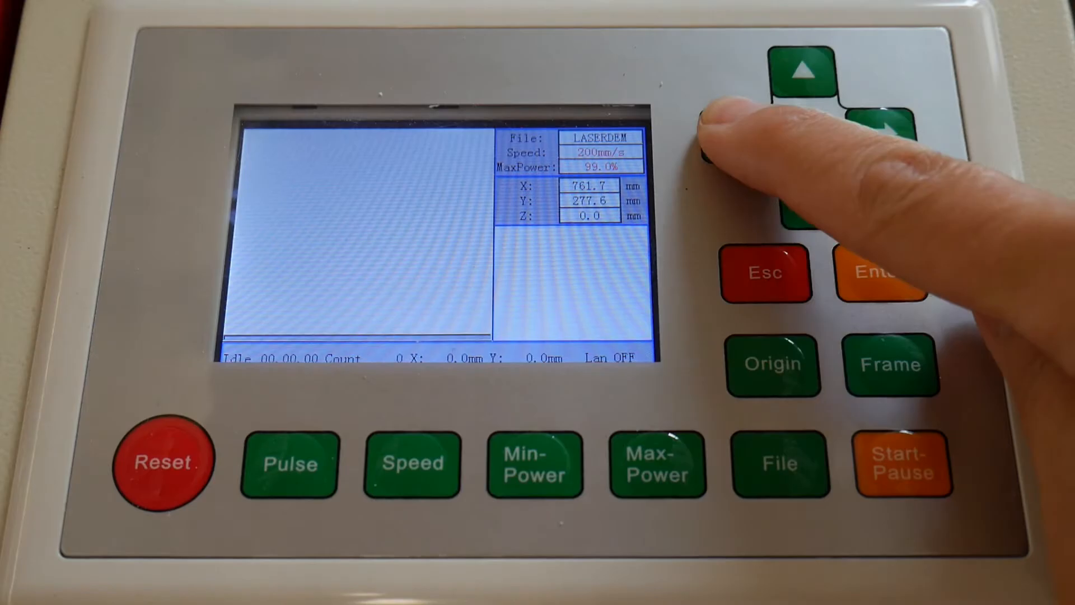
{"action": "left_click", "coordinate": [885, 135]}
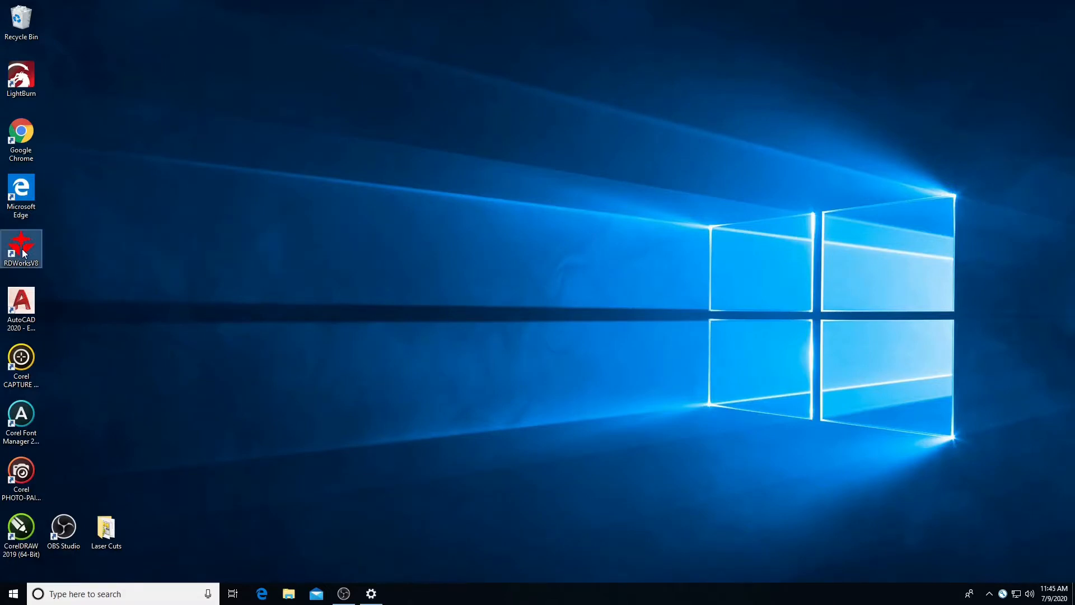
- Launch RDWorksV8 from the desktop into a blank, unnamed workspace
{"action": "double_click", "coordinate": [21, 248]}
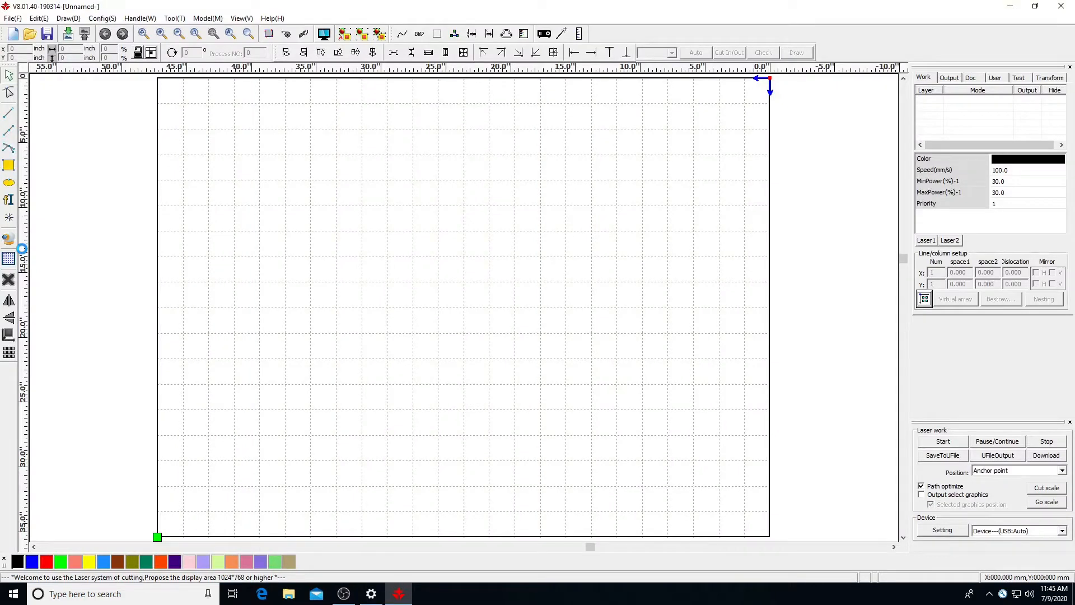
{"action": "mouse_move", "coordinate": [115, 325]}
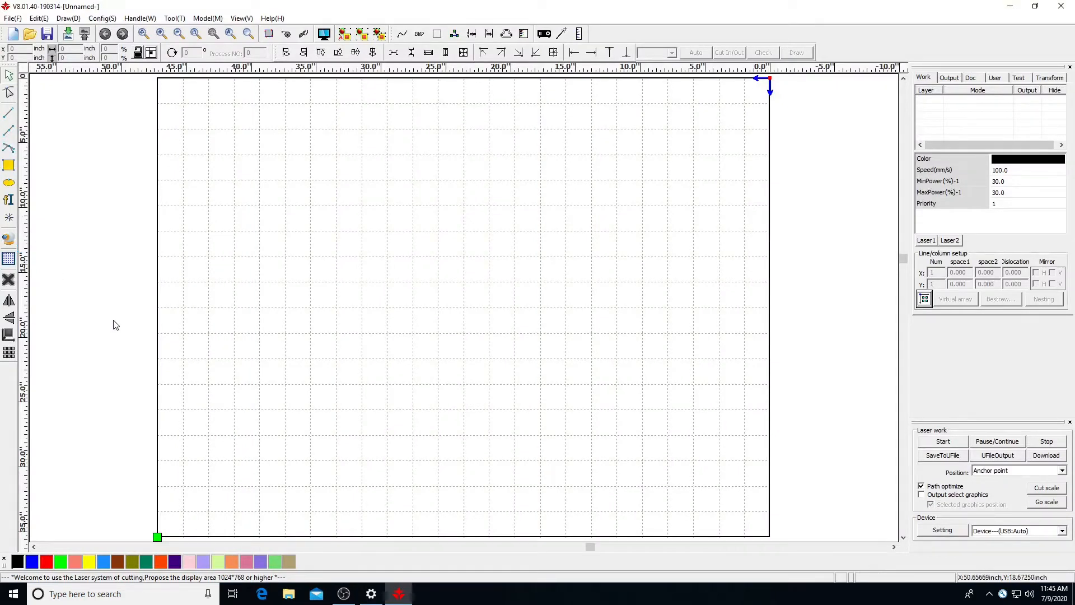
{"action": "mouse_move", "coordinate": [115, 322]}
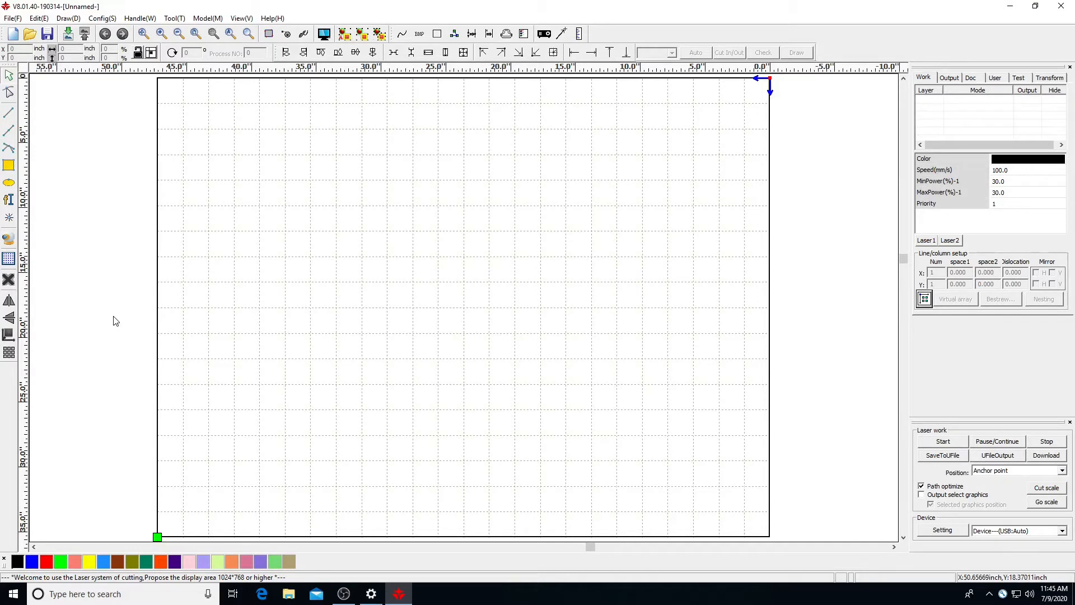
{"action": "mouse_move", "coordinate": [103, 229]}
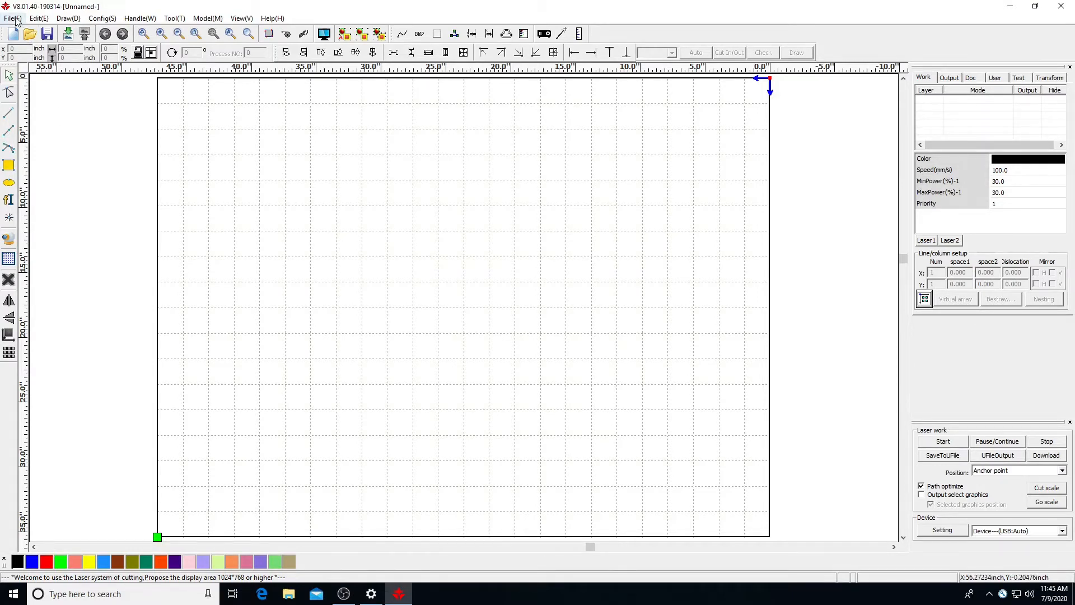
- Import the LaserDemo rectangle drawing from the Laser Cuts folder, after previewing the LaserDemo_ACD_0 image
{"action": "left_click", "coordinate": [11, 18]}
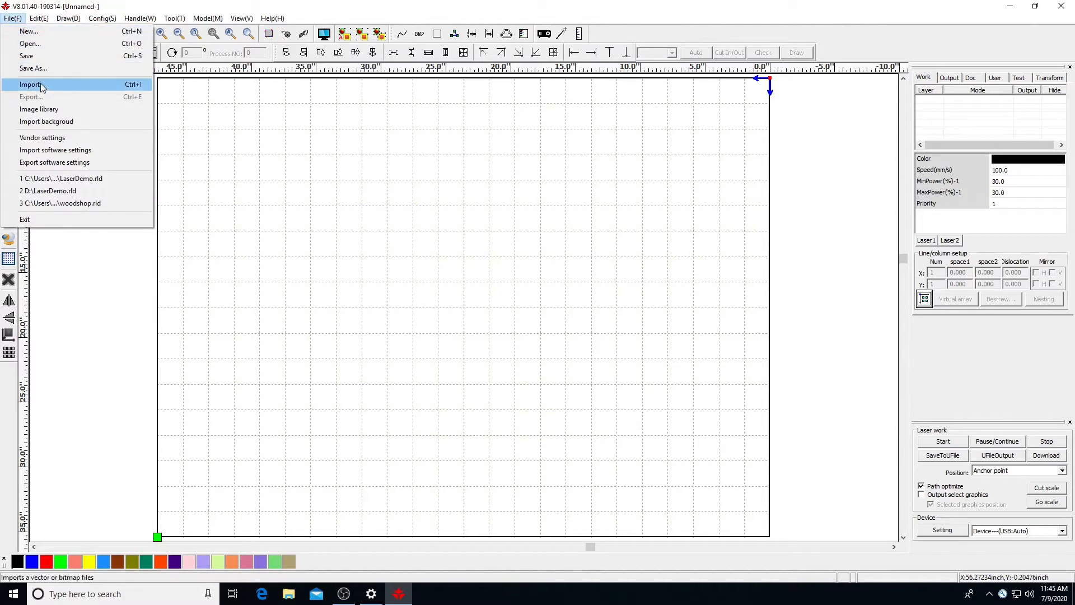
{"action": "left_click", "coordinate": [31, 84]}
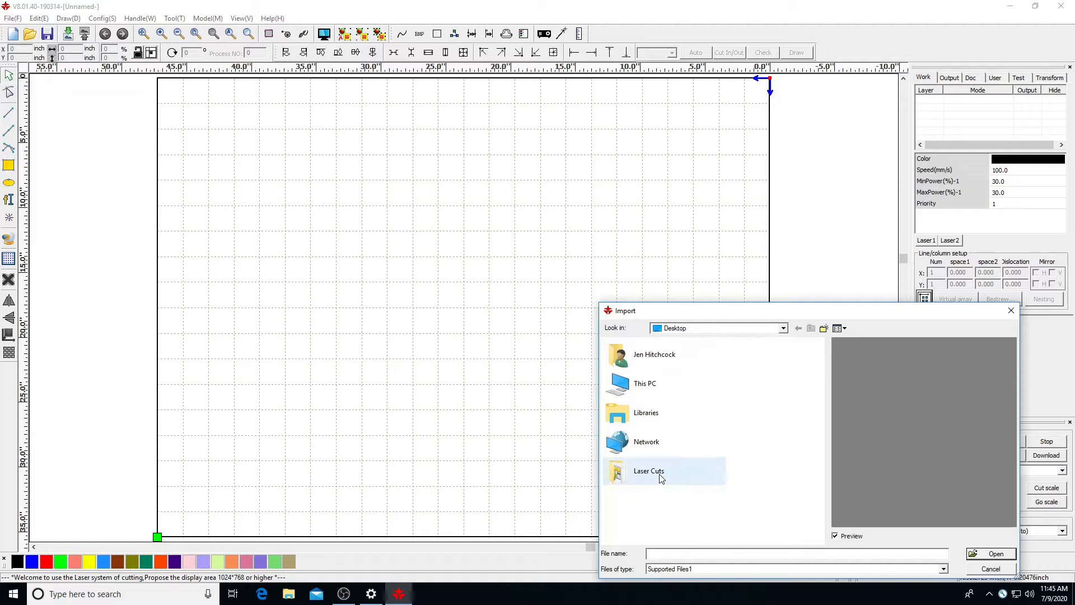
{"action": "double_click", "coordinate": [648, 472]}
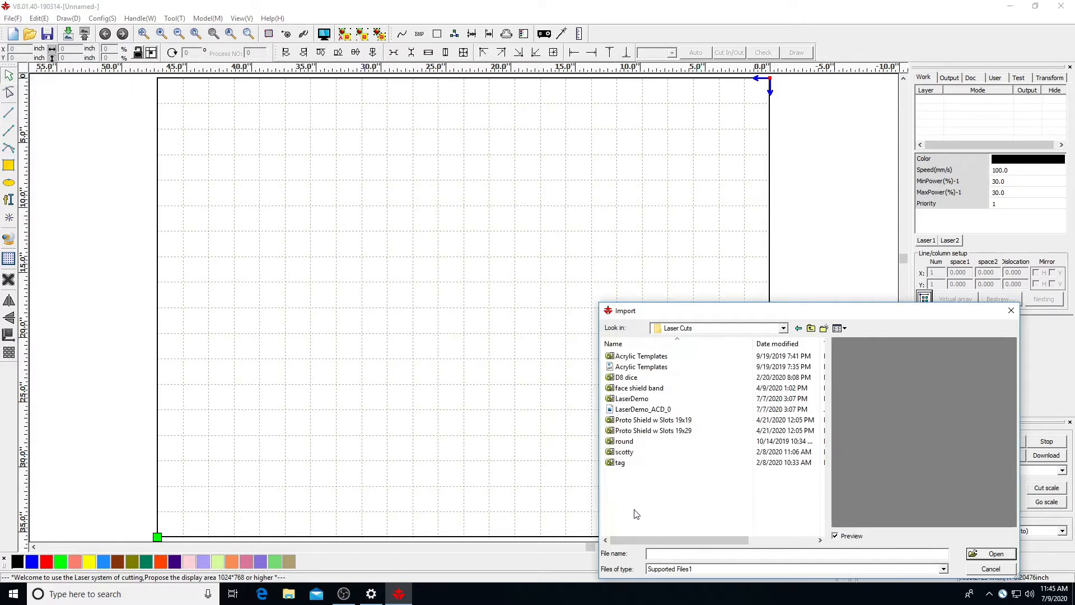
{"action": "mouse_move", "coordinate": [662, 401]}
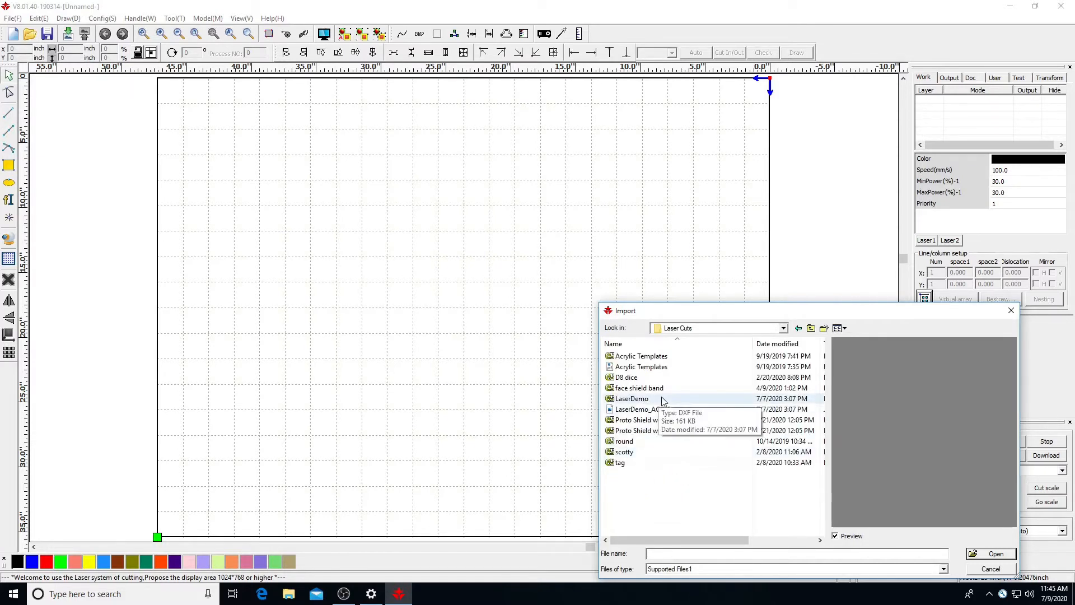
{"action": "left_click", "coordinate": [631, 399]}
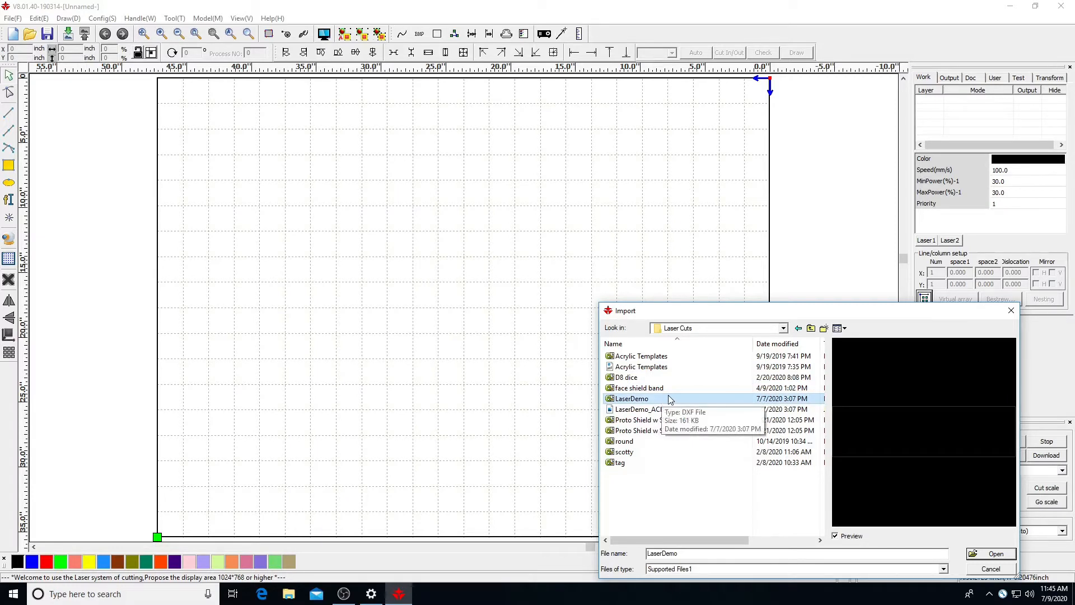
{"action": "left_click", "coordinate": [643, 410]}
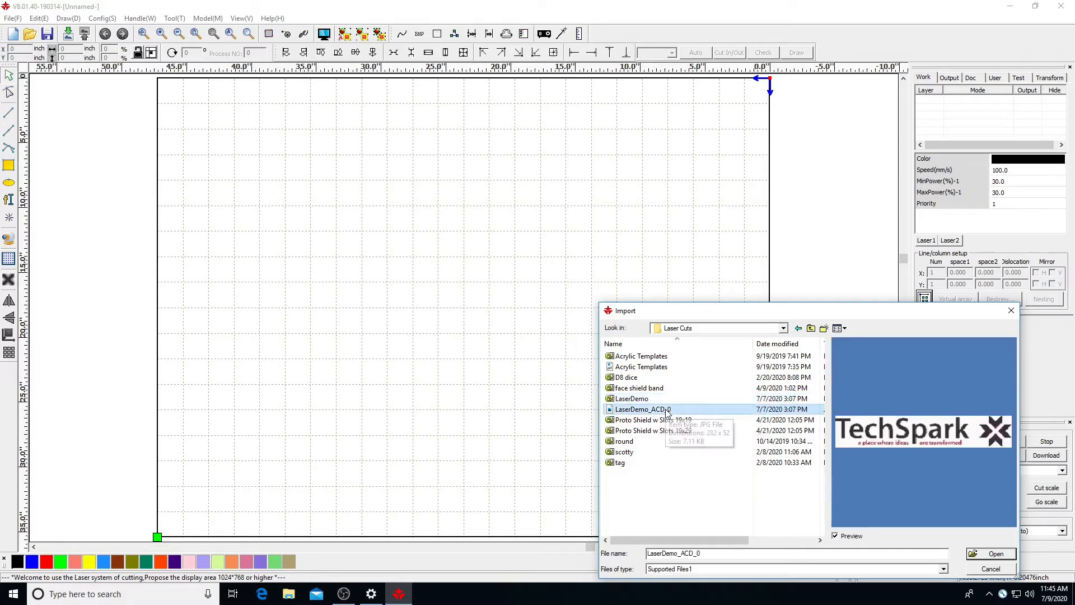
{"action": "mouse_move", "coordinate": [664, 415]}
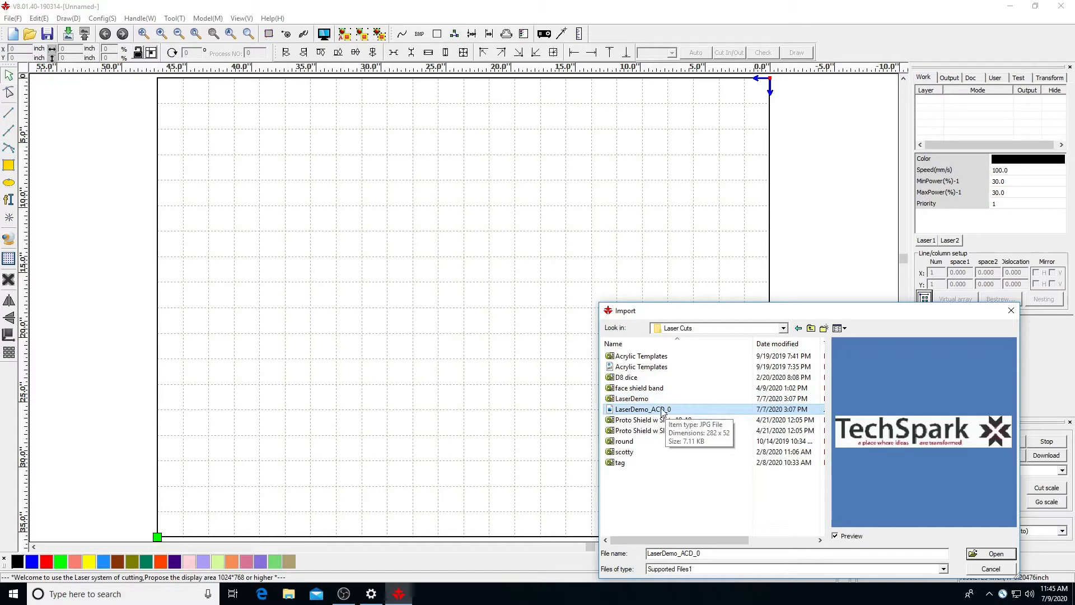
{"action": "left_click", "coordinate": [631, 398]}
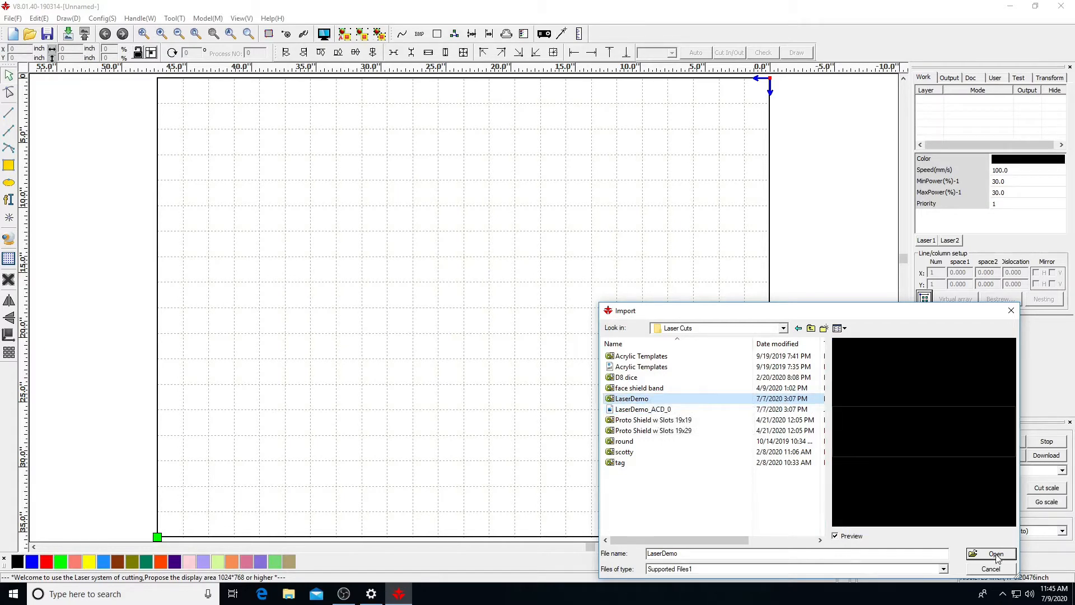
{"action": "left_click", "coordinate": [994, 554]}
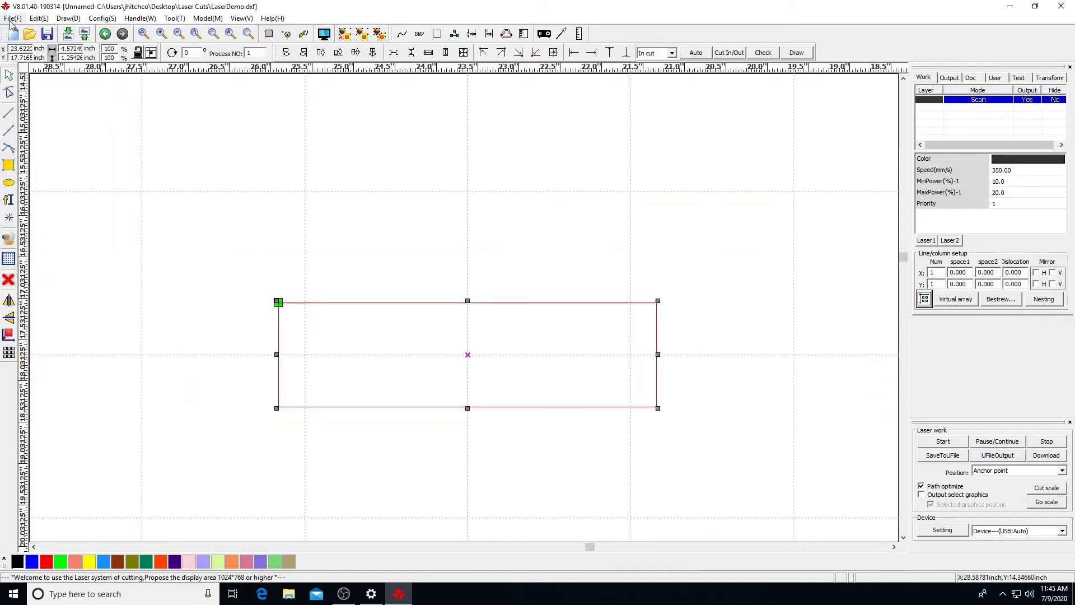
- Import the LaserDemo_ACD_0 TechSpark logo image and select the rectangle outline around it
{"action": "left_click", "coordinate": [12, 18]}
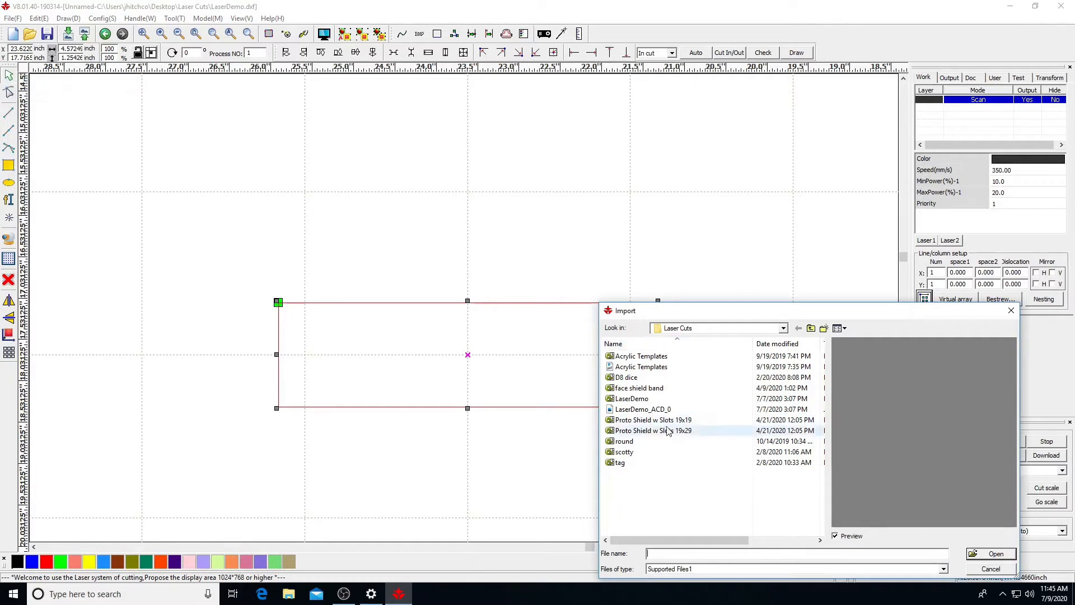
{"action": "left_click", "coordinate": [643, 409]}
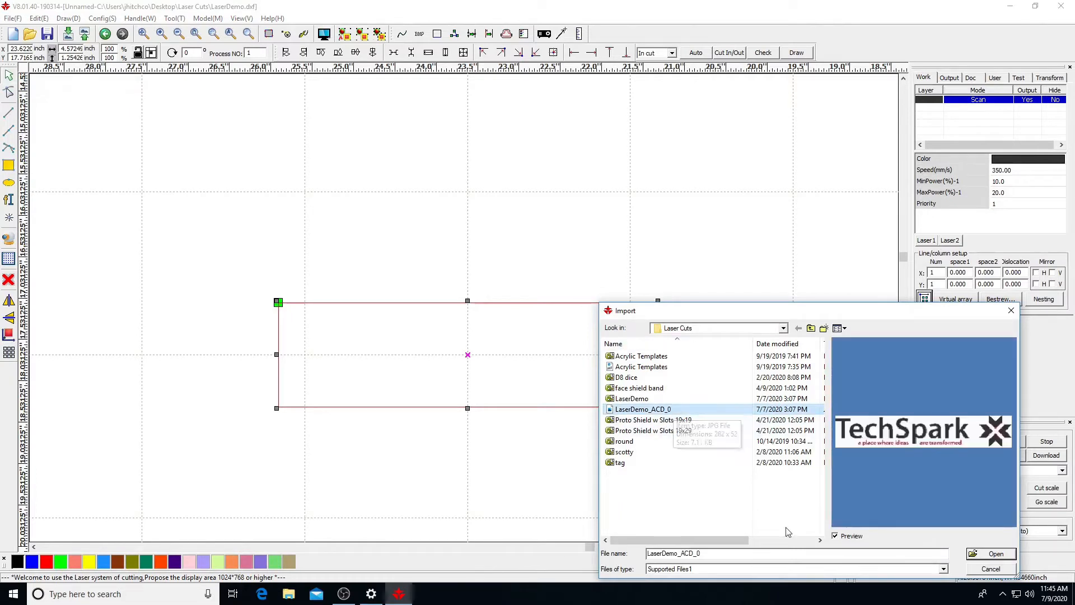
{"action": "left_click", "coordinate": [994, 554]}
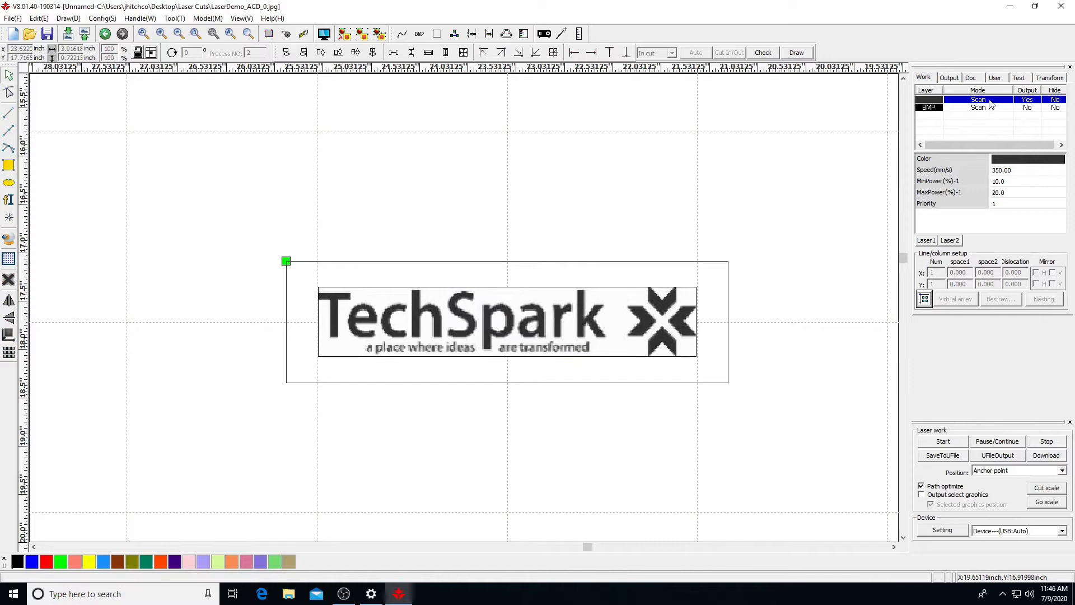
{"action": "left_click", "coordinate": [501, 323]}
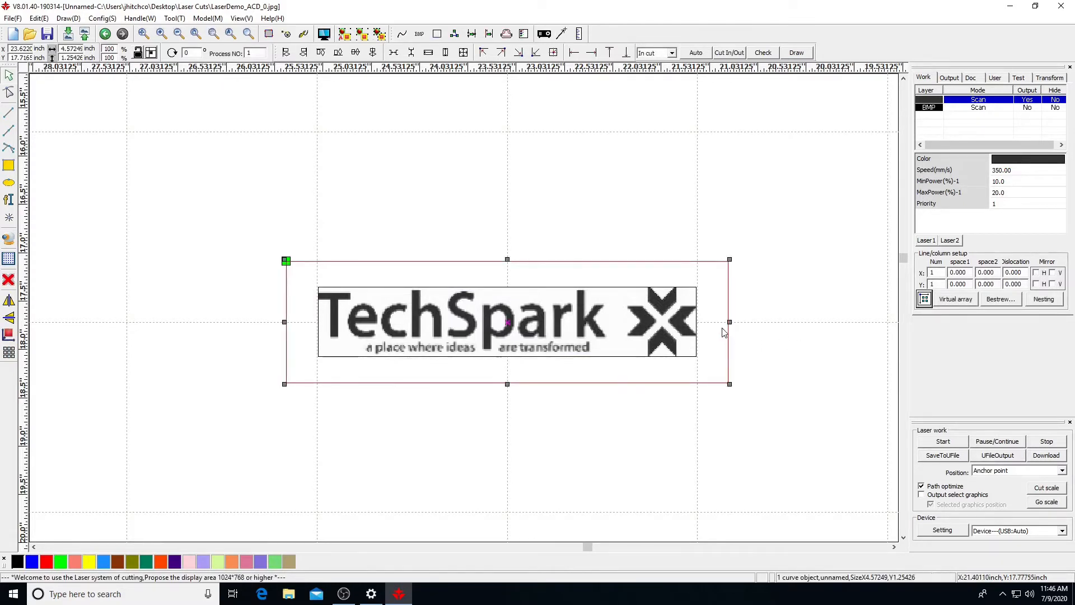
{"action": "mouse_move", "coordinate": [232, 519]}
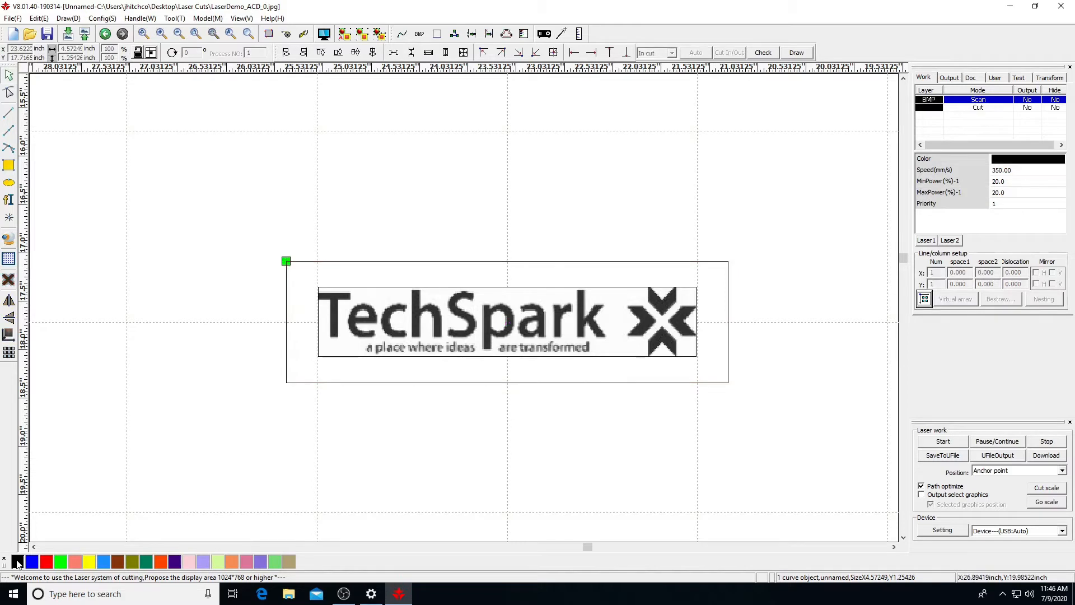
{"action": "mouse_move", "coordinate": [618, 333]}
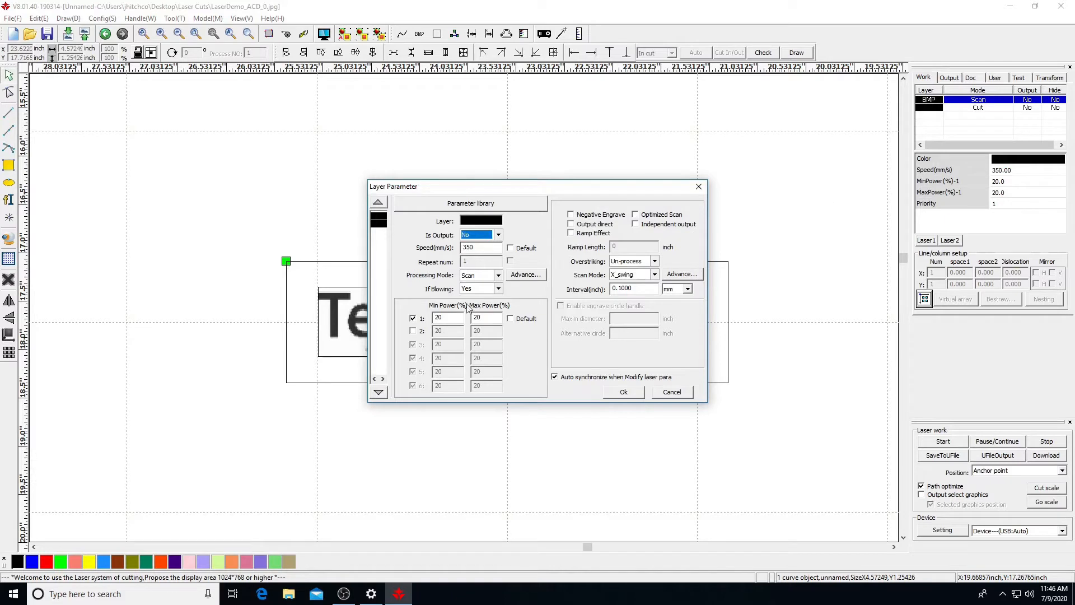
- Set the bitmap Scan layer's Is Output to Yes, keeping speed 350 mm/s and power 20%
{"action": "left_click", "coordinate": [498, 234]}
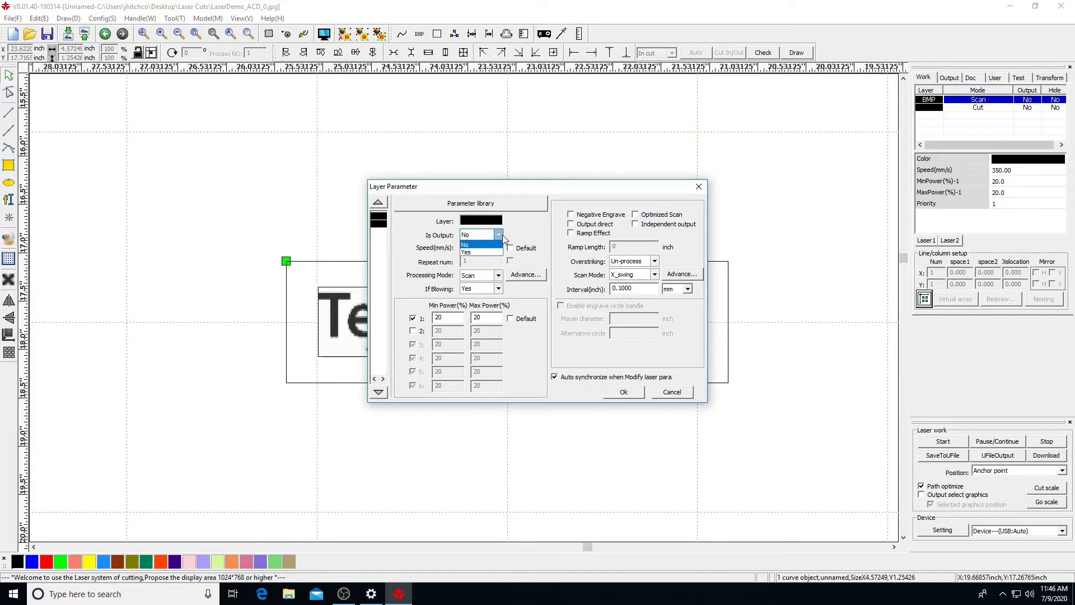
{"action": "left_click", "coordinate": [466, 252]}
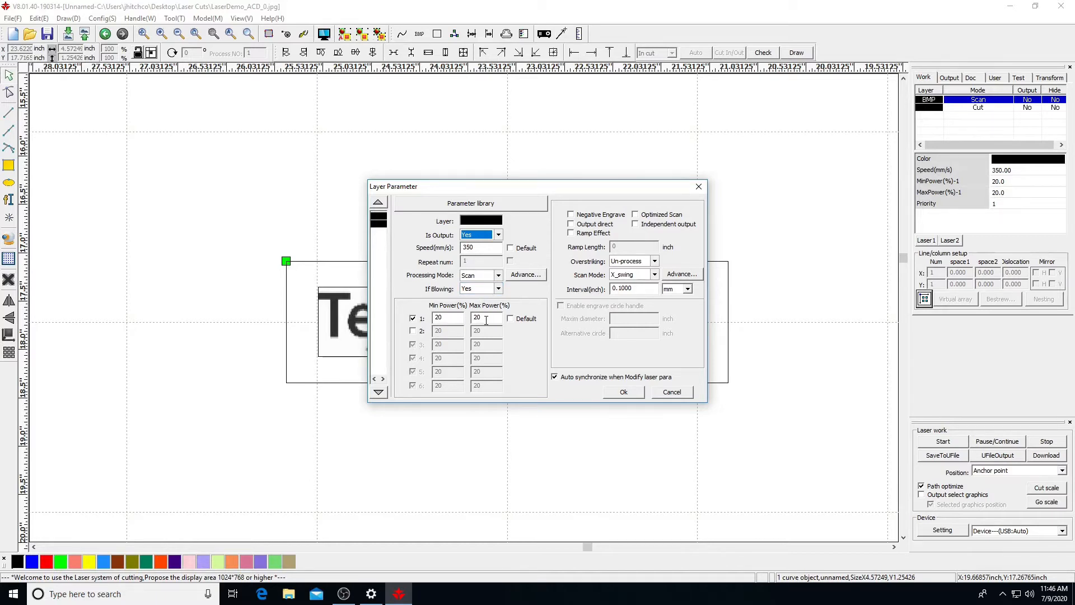
{"action": "mouse_move", "coordinate": [510, 361]}
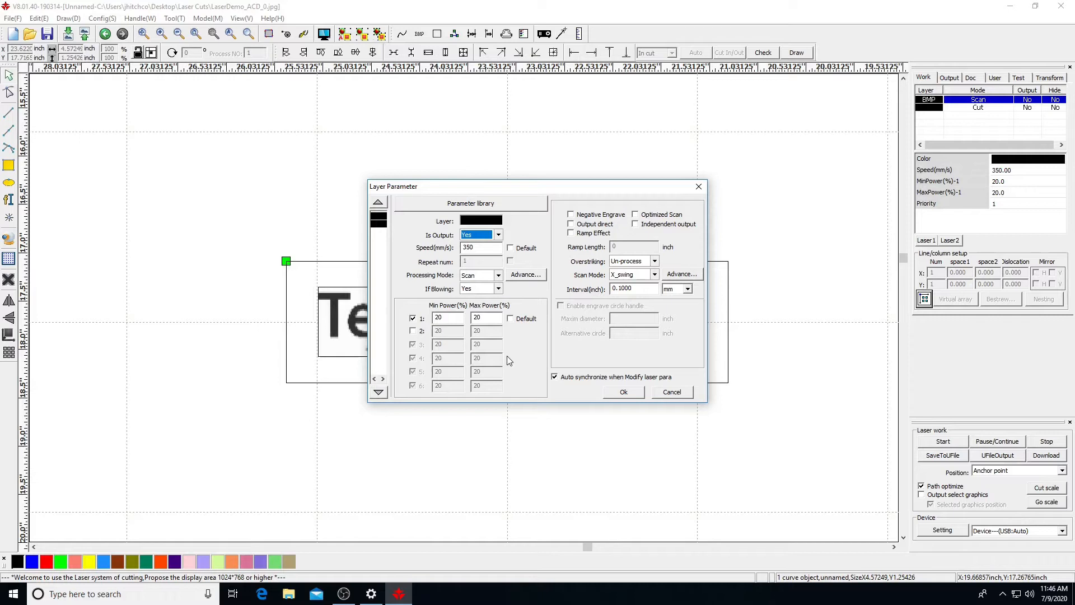
{"action": "mouse_move", "coordinate": [607, 351]}
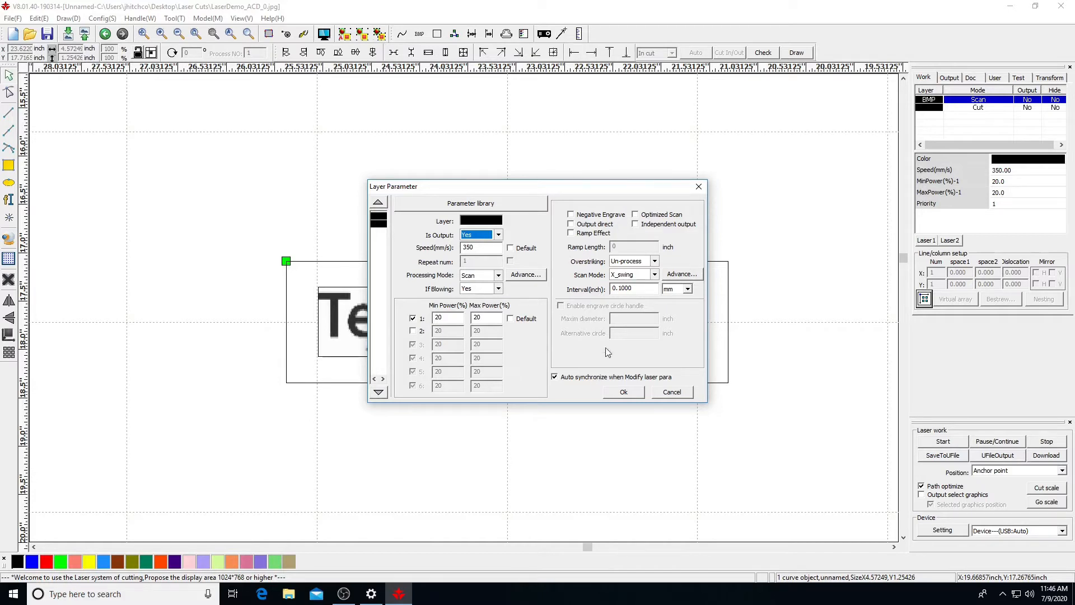
{"action": "left_click", "coordinate": [622, 392]}
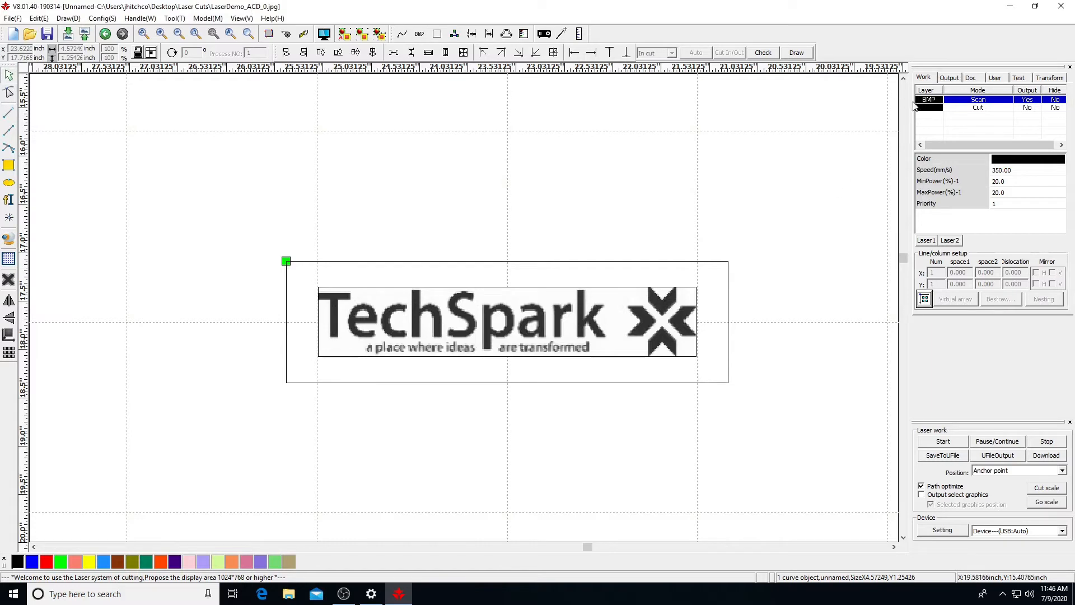
{"action": "mouse_move", "coordinate": [960, 112]}
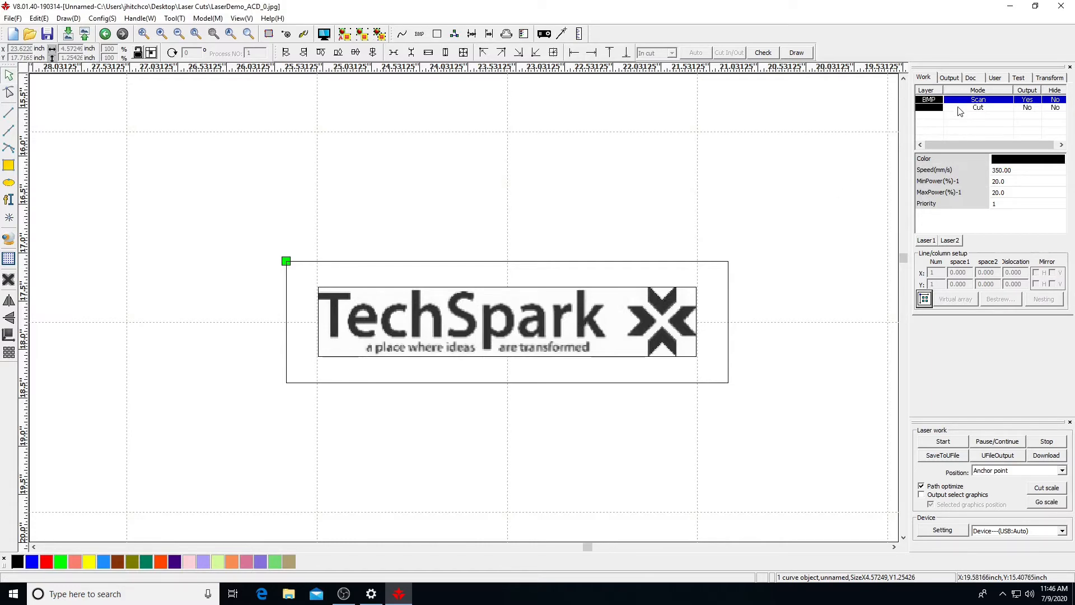
- Set the Cut layer to output at 30 mm/s speed with minimum and maximum power 50%
{"action": "double_click", "coordinate": [978, 108]}
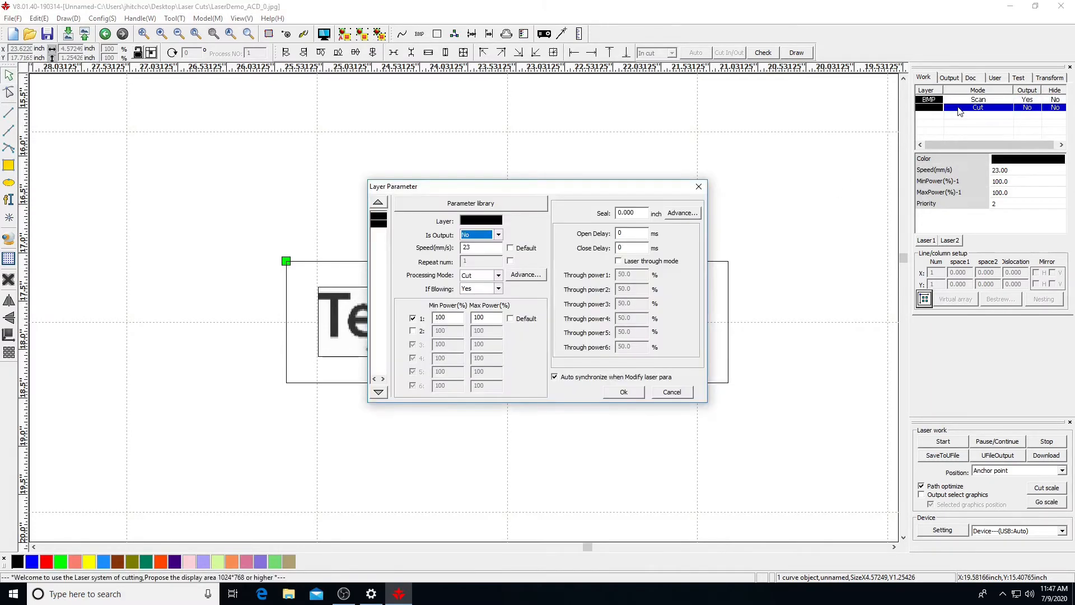
{"action": "mouse_move", "coordinate": [720, 268]}
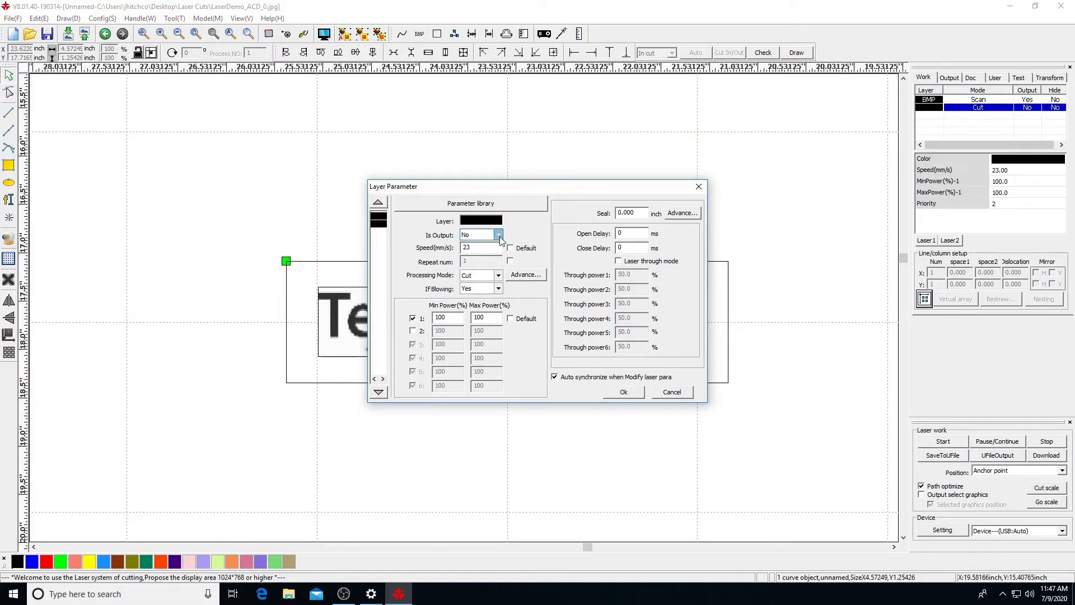
{"action": "left_click", "coordinate": [498, 234]}
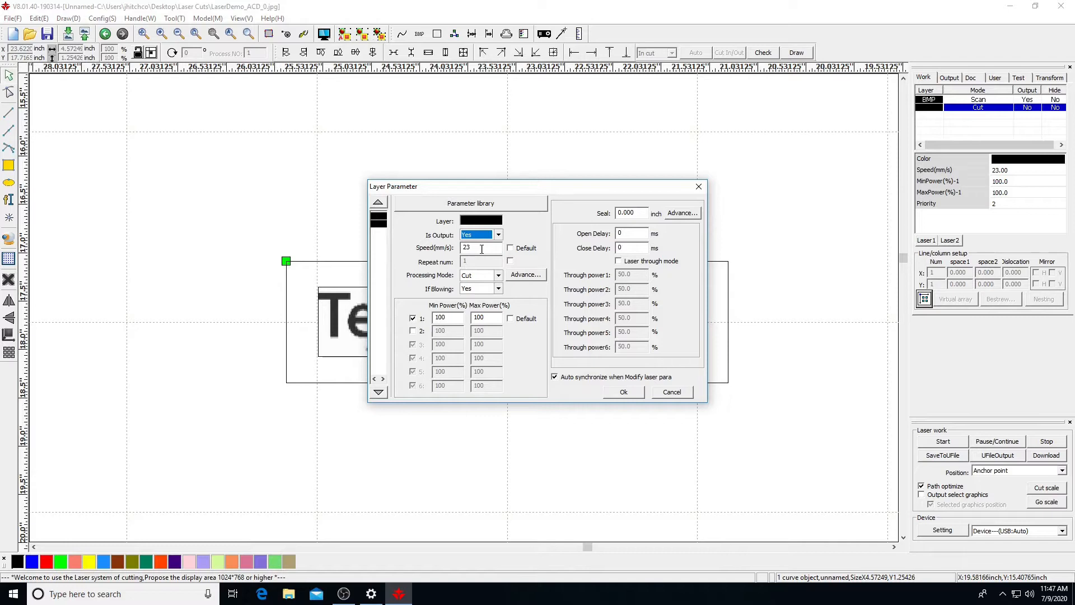
{"action": "triple_click", "coordinate": [480, 247]}
{"action": "type", "text": "30"}
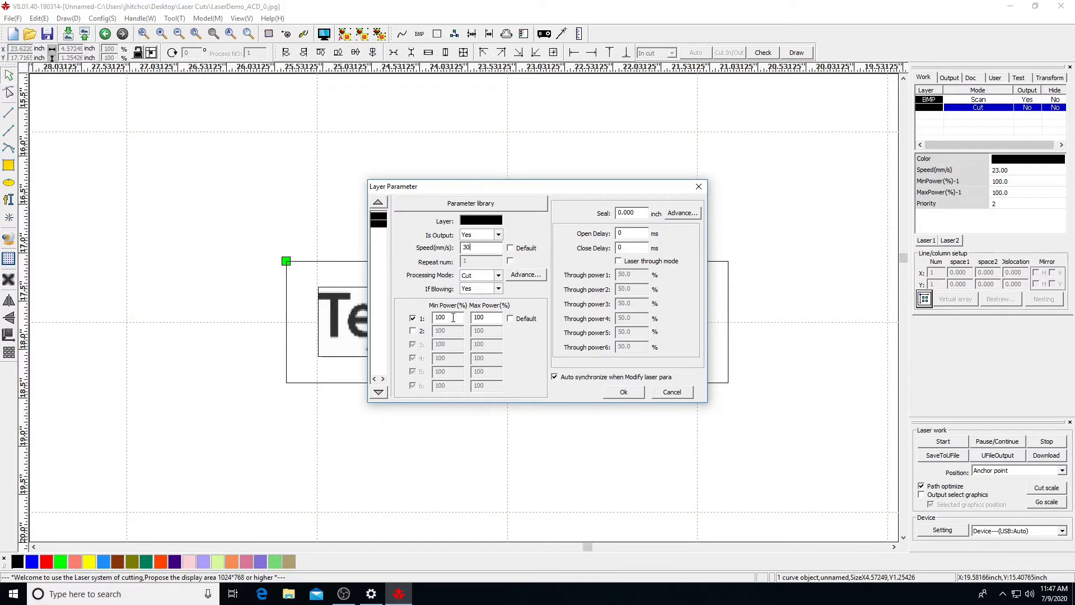
{"action": "left_click", "coordinate": [444, 317]}
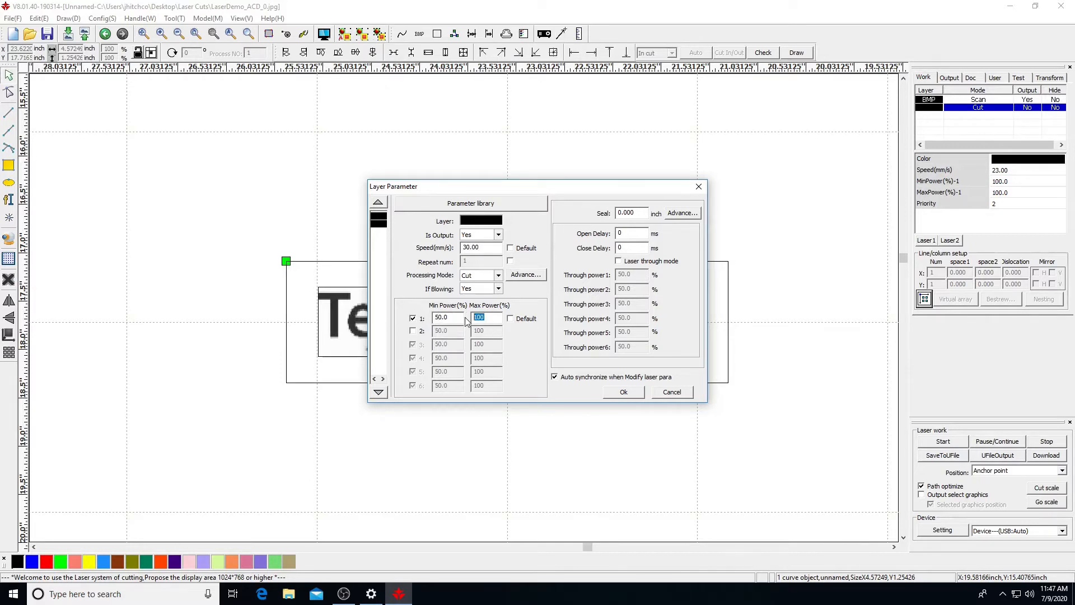
{"action": "type", "text": "50"}
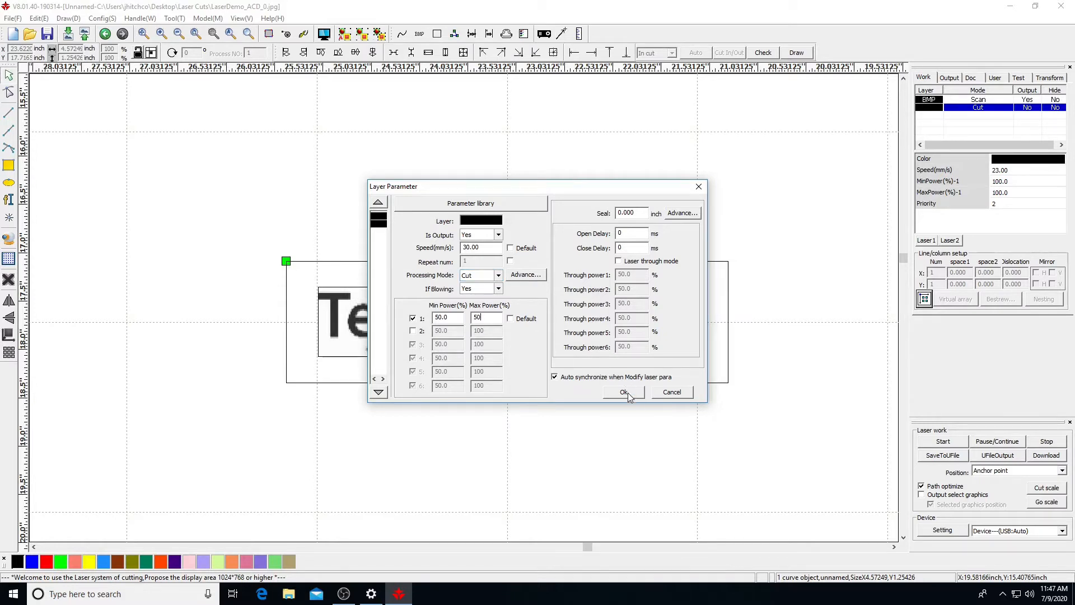
{"action": "left_click", "coordinate": [623, 392]}
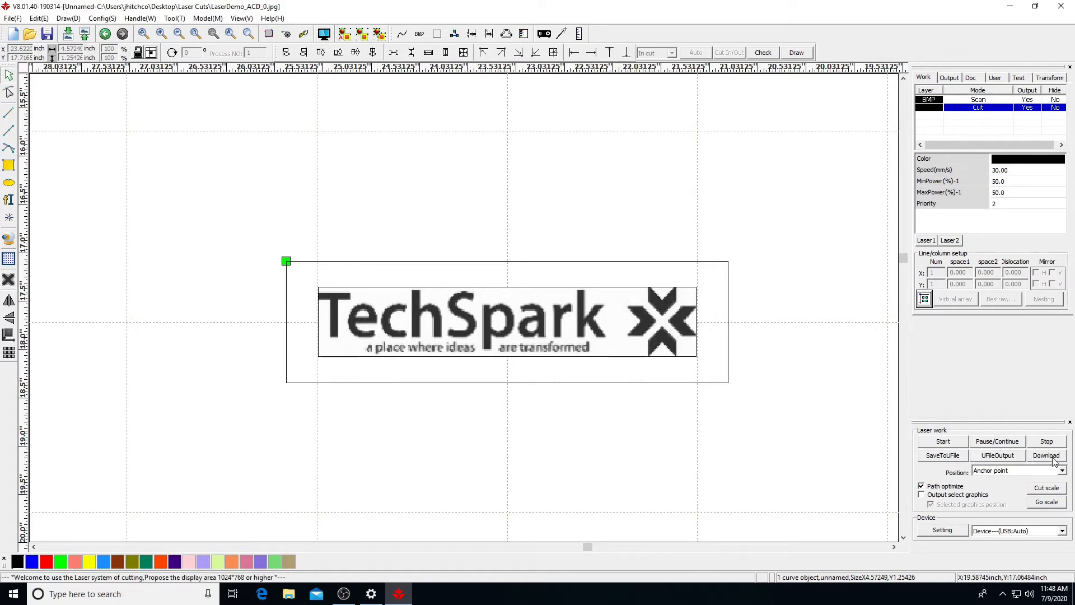
{"action": "left_click", "coordinate": [1061, 470]}
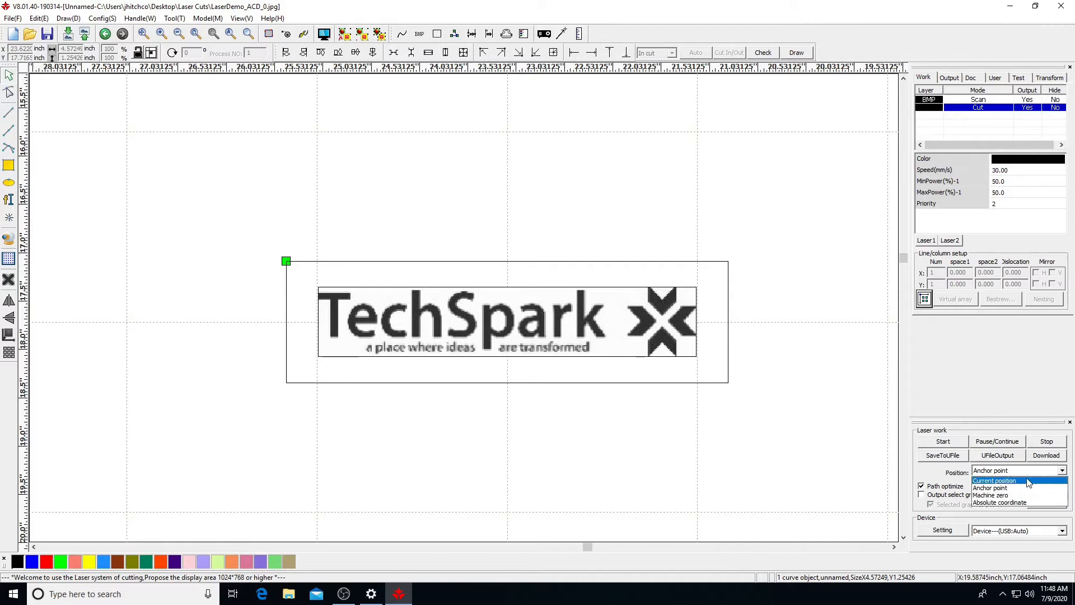
{"action": "mouse_move", "coordinate": [1009, 487]}
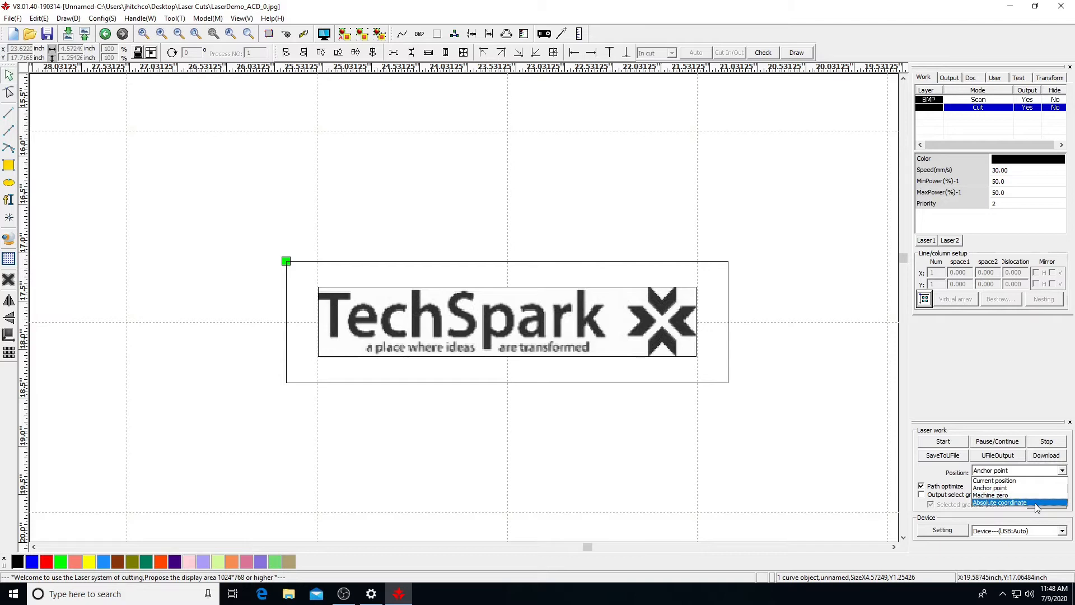
{"action": "mouse_move", "coordinate": [994, 487]}
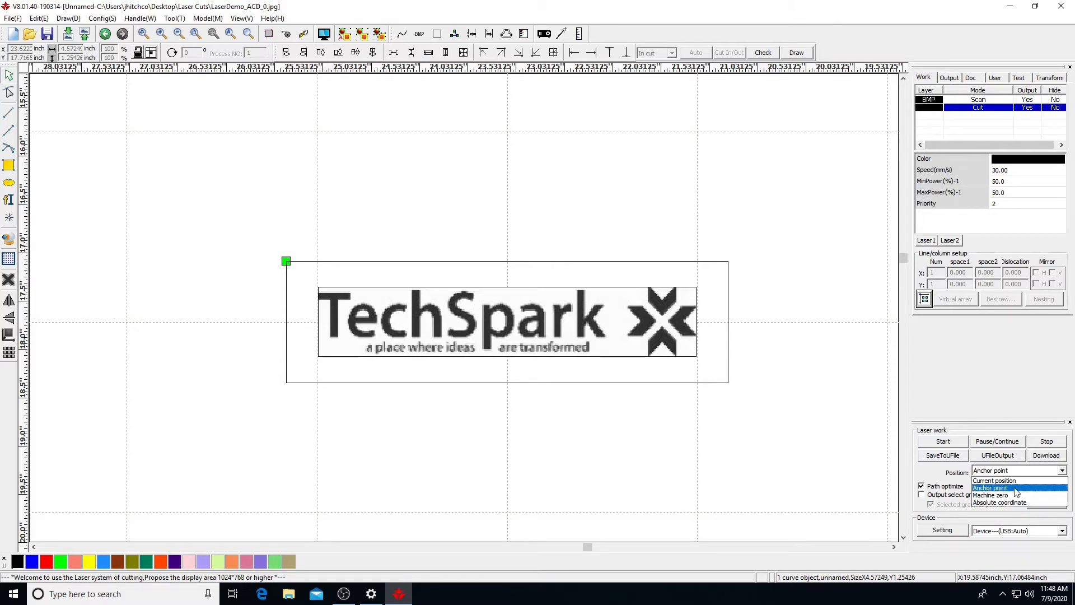
{"action": "left_click", "coordinate": [990, 487]}
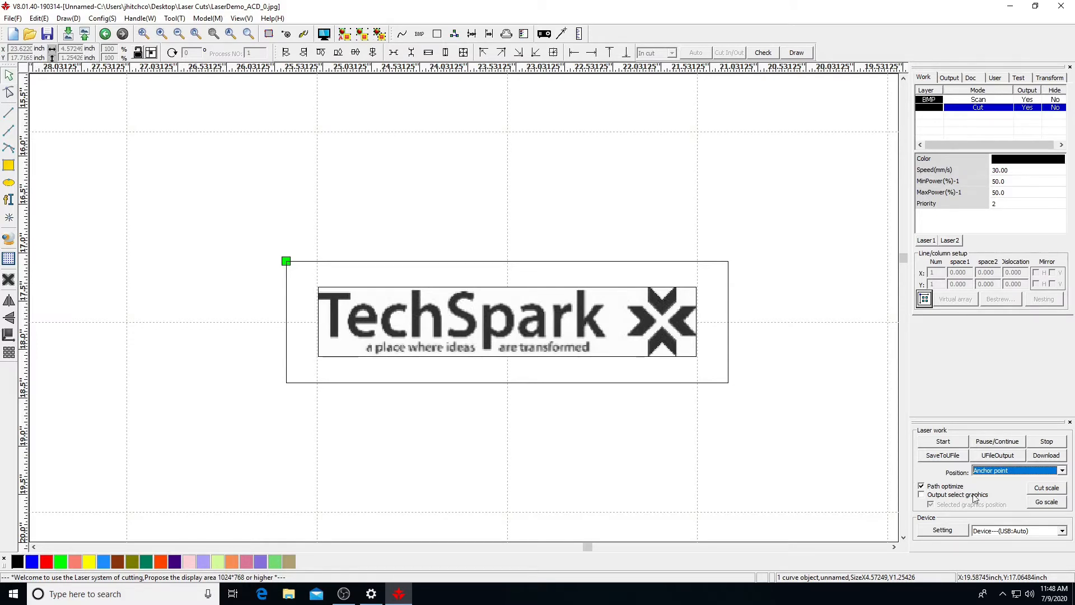
{"action": "left_click", "coordinate": [922, 494]}
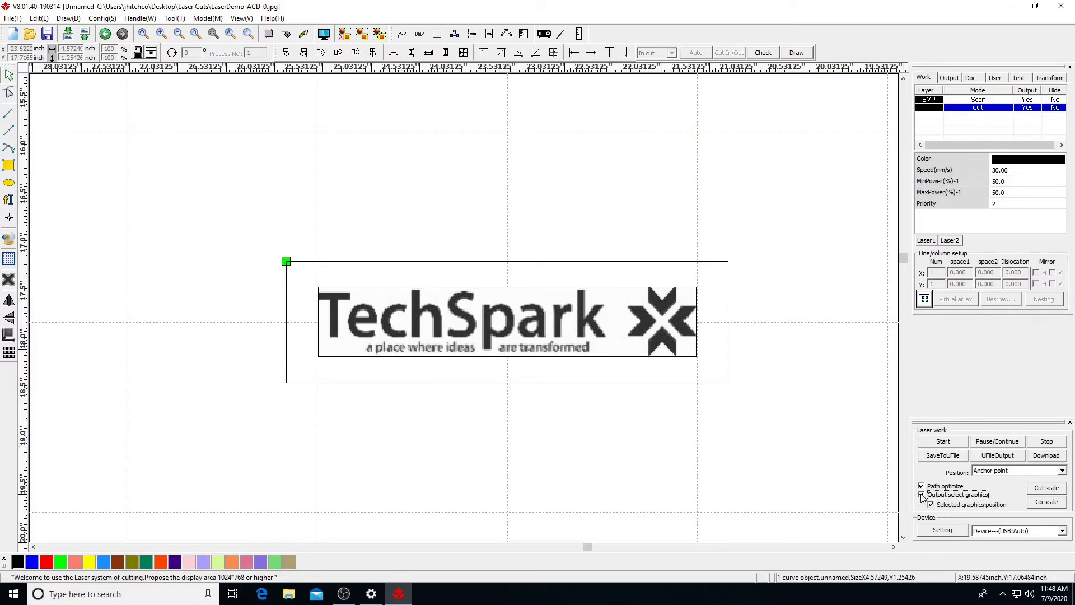
{"action": "left_click", "coordinate": [921, 494]}
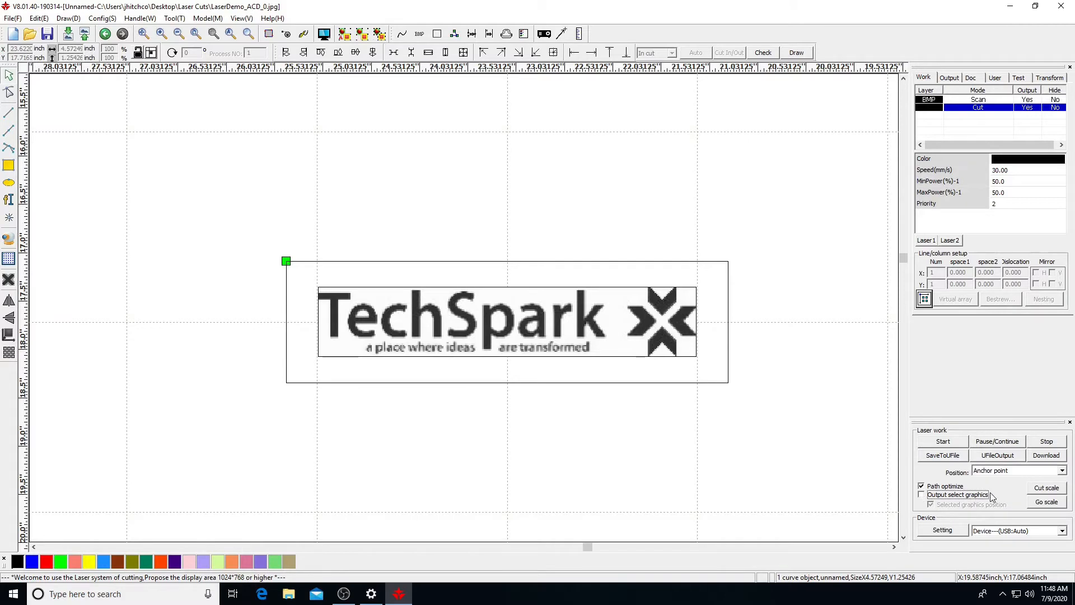
{"action": "mouse_move", "coordinate": [1002, 497]}
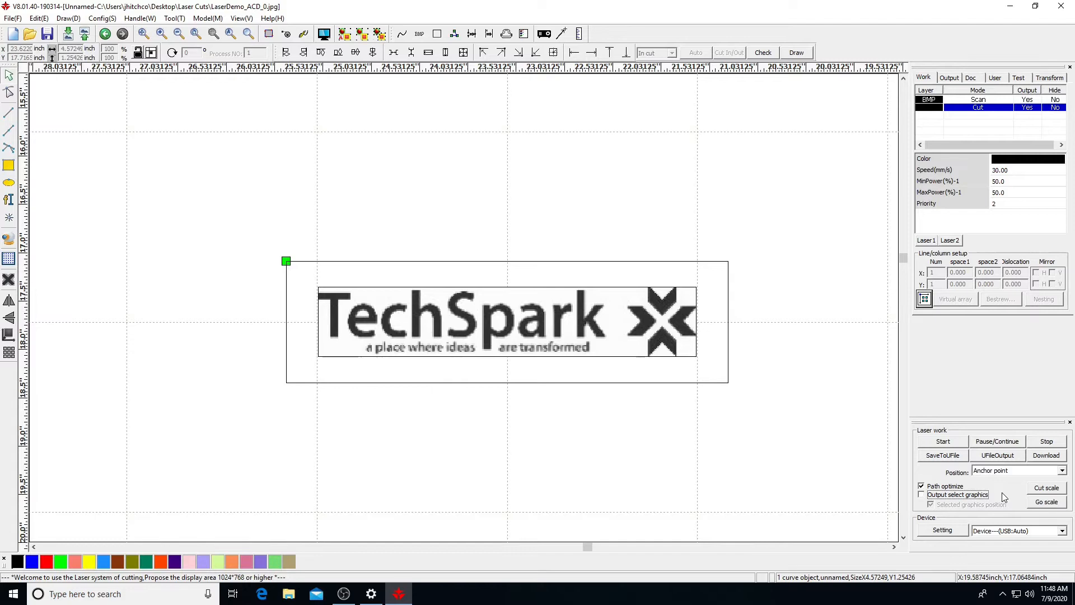
{"action": "mouse_move", "coordinate": [1047, 438]}
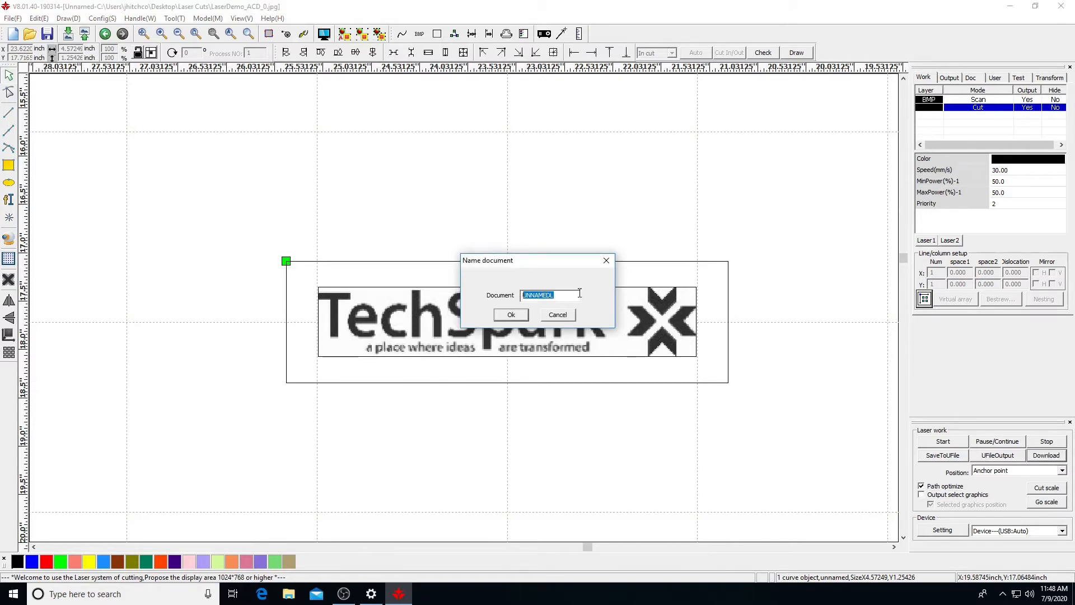
- Name the job 'laserdem' and download it to the laser, acknowledging the success message
{"action": "type", "text": "laserdem"}
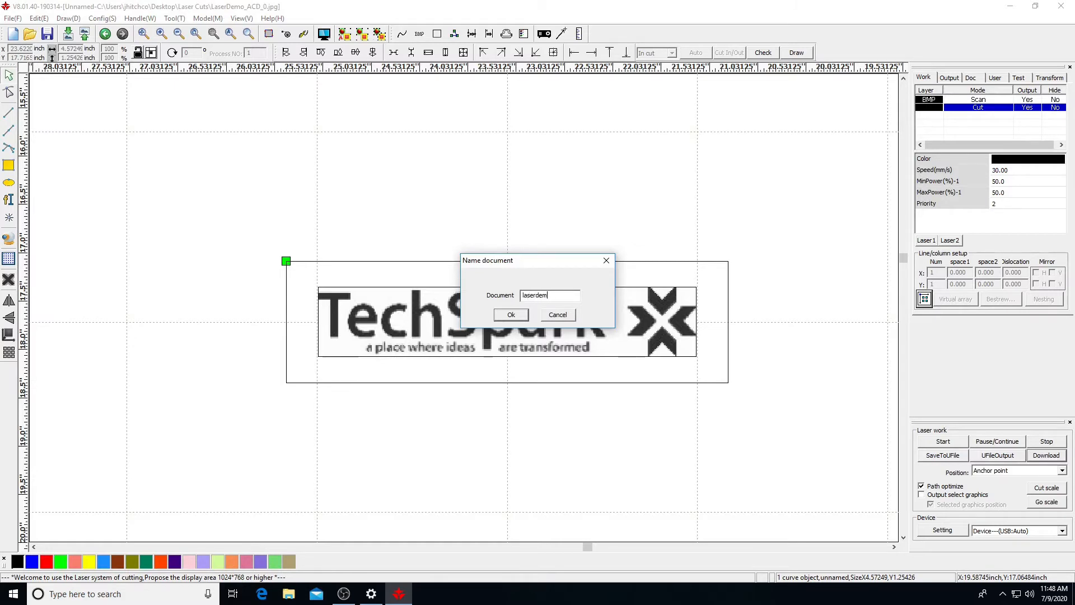
{"action": "mouse_move", "coordinate": [518, 323]}
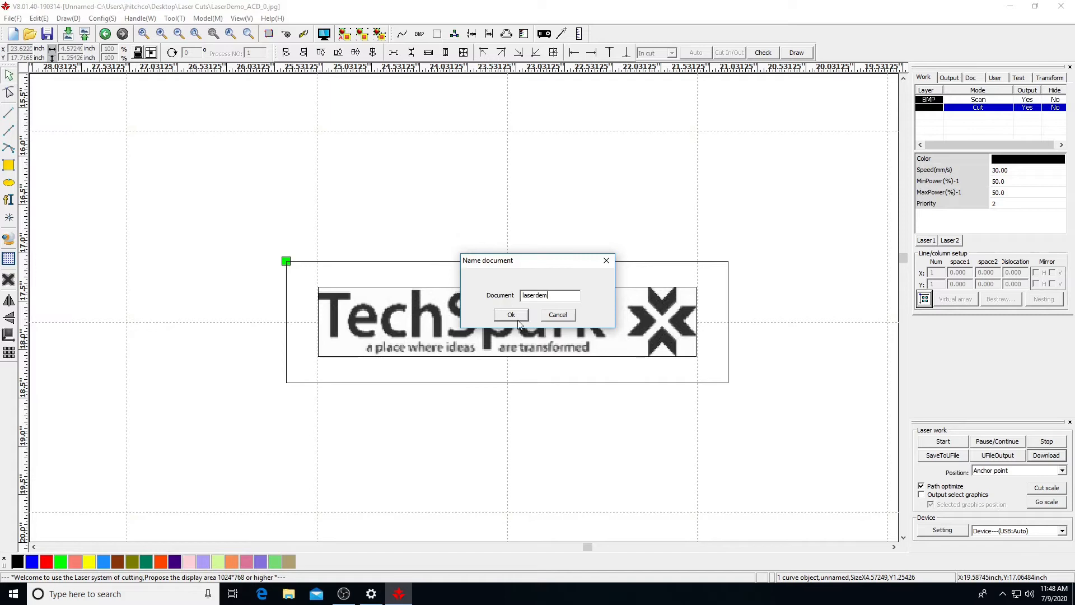
{"action": "left_click", "coordinate": [511, 314]}
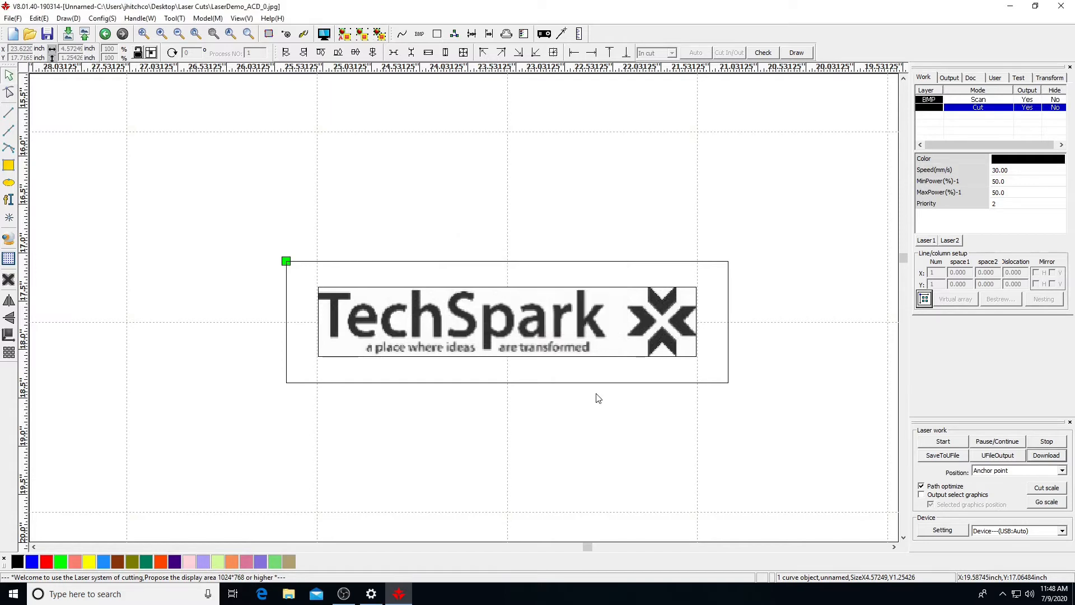
{"action": "left_click", "coordinate": [1046, 454]}
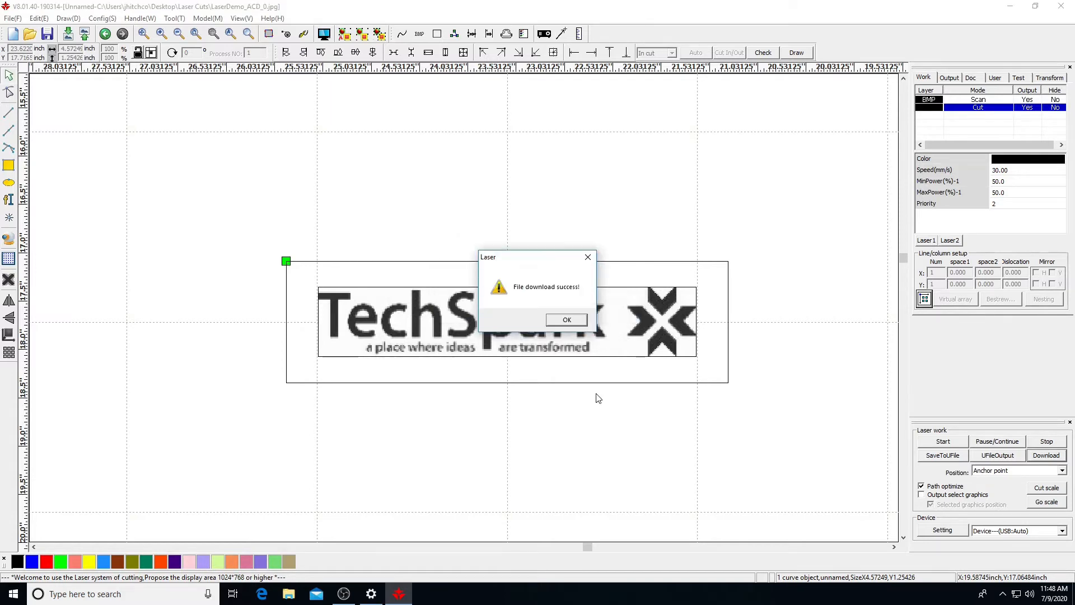